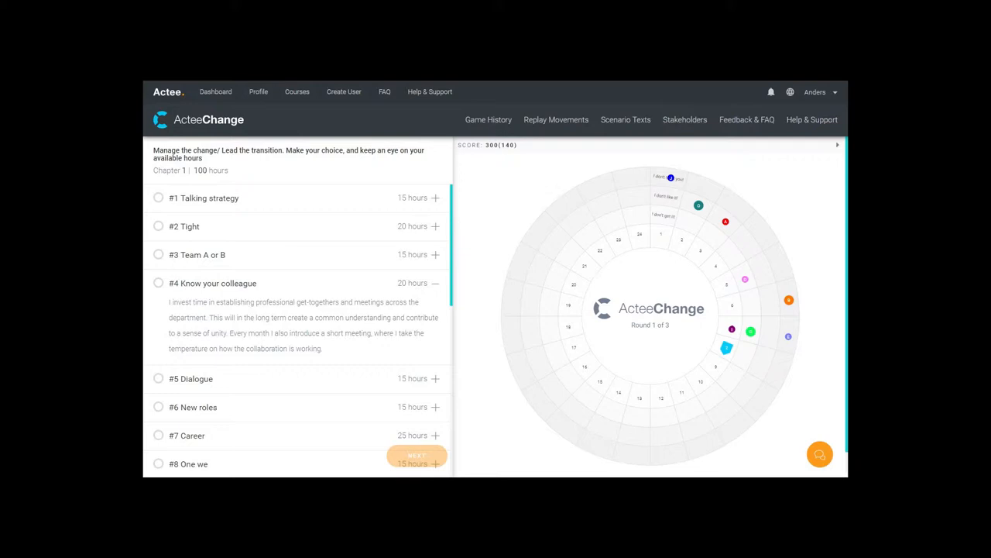
- Expand choice #4 'Know your colleague' to show its full description
left_click(417, 456)
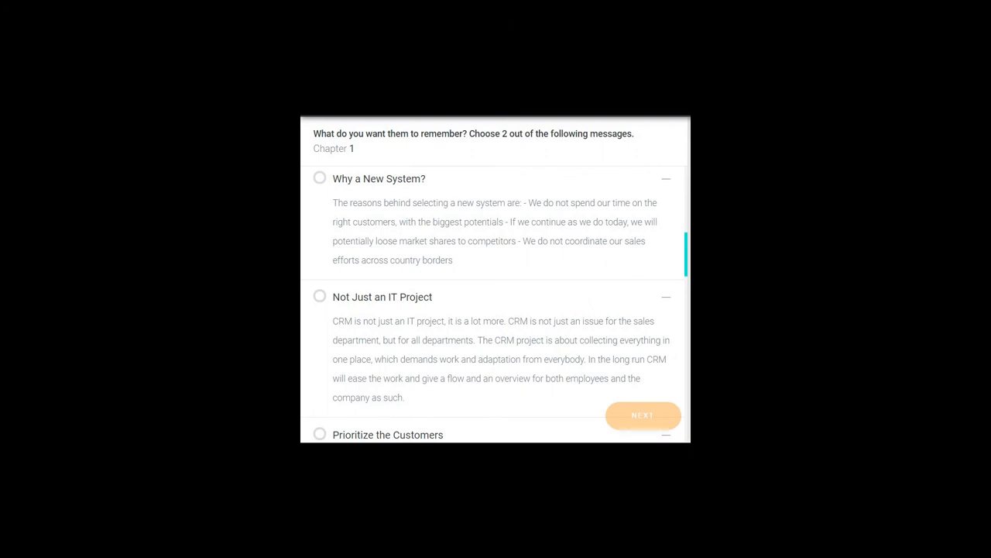
- Advance past the message choice and stakeholder profiles to the Round 2 board
left_click(643, 415)
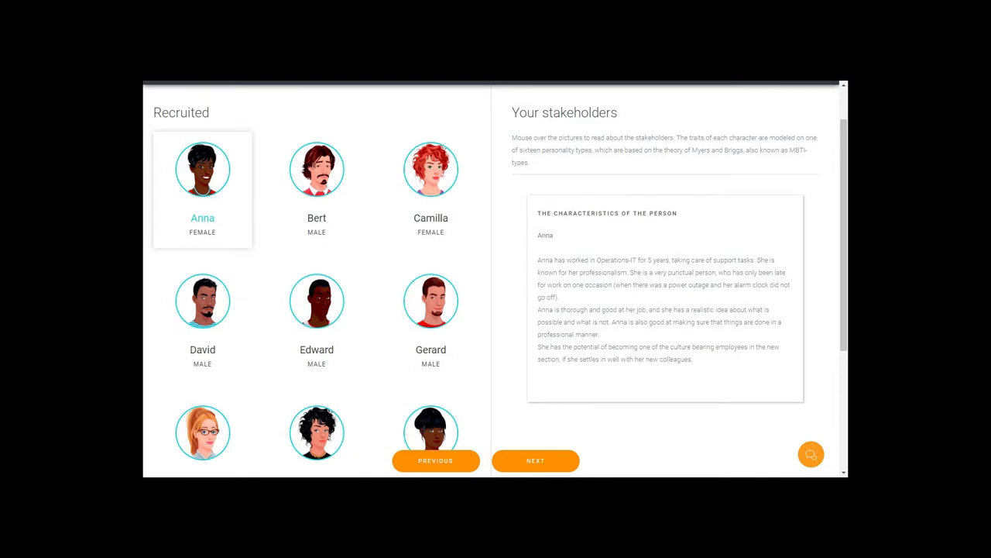
left_click(535, 460)
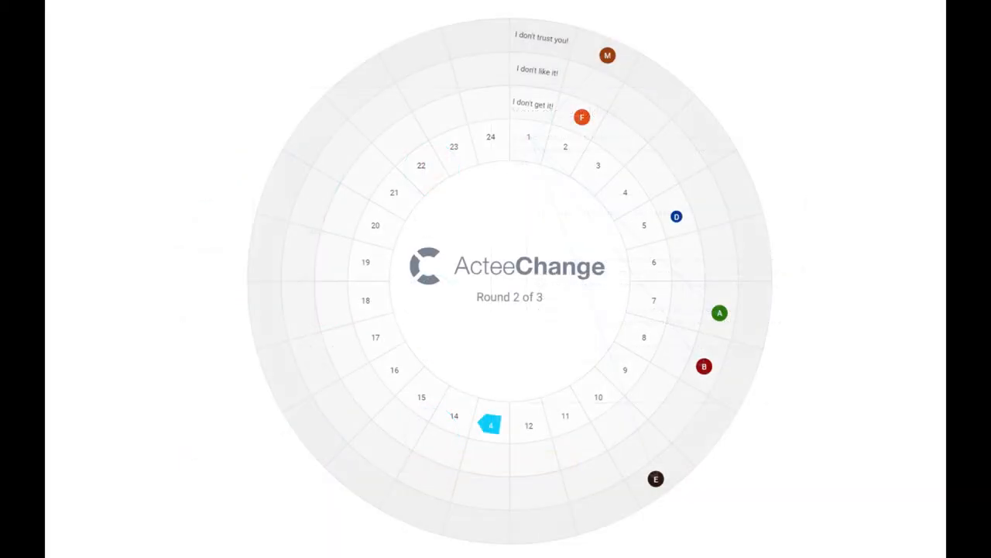